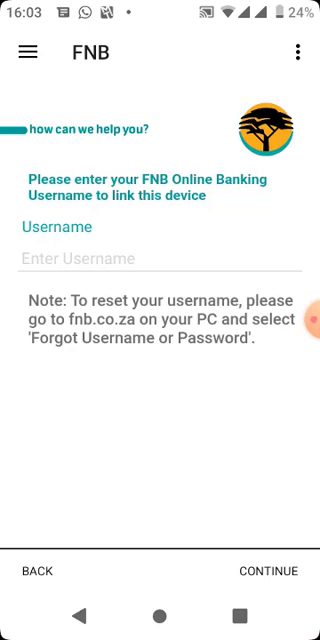
# Step: Enter the online banking username, then submit the card number and PIN
pyautogui.click(160, 257)
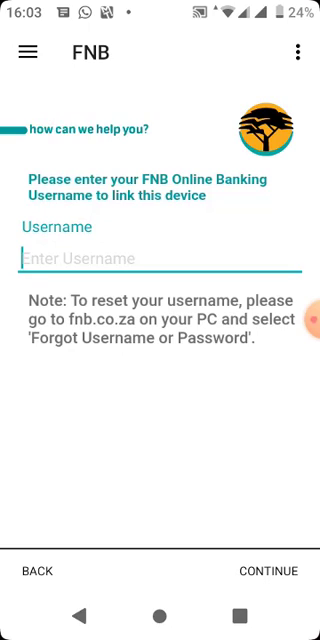
pyautogui.write('username')
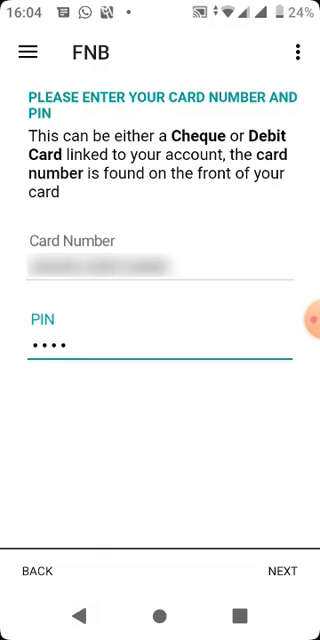
pyautogui.click(283, 571)
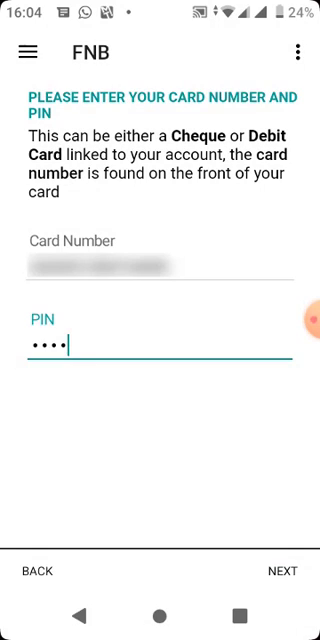
pyautogui.click(282, 571)
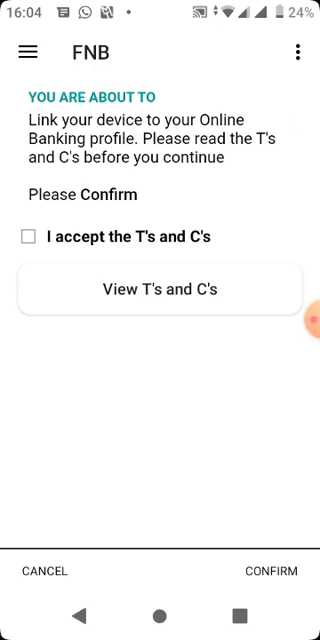
# Step: Accept the T's and C's to confirm linking this phone
pyautogui.click(29, 237)
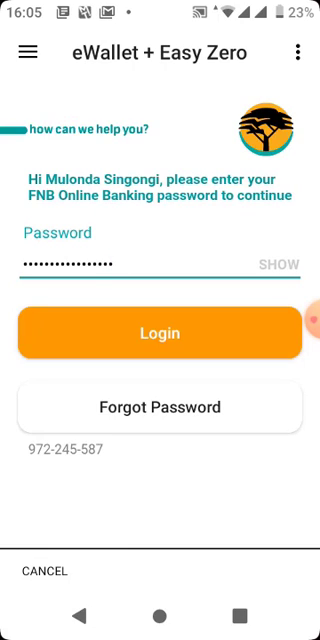
# Step: Log in with the banking password, then continue and finish the eWallet linking
pyautogui.click(160, 333)
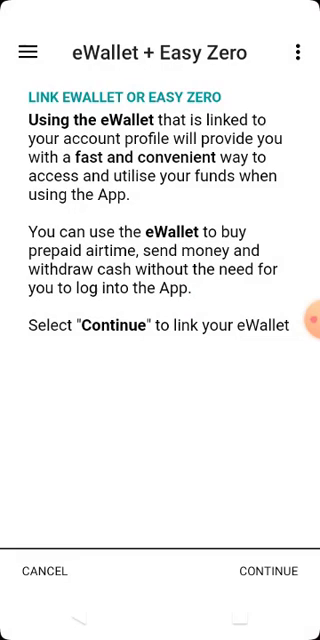
pyautogui.click(269, 571)
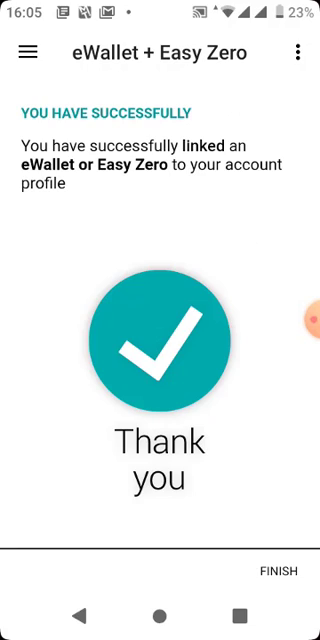
pyautogui.click(277, 569)
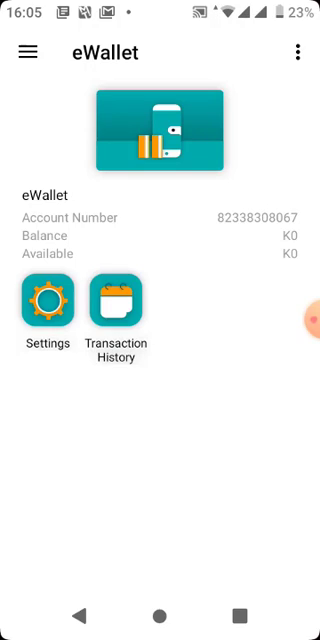
# Step: Exit the eWallet overview to the home screen with Login, Buy and Send Money
pyautogui.click(116, 305)
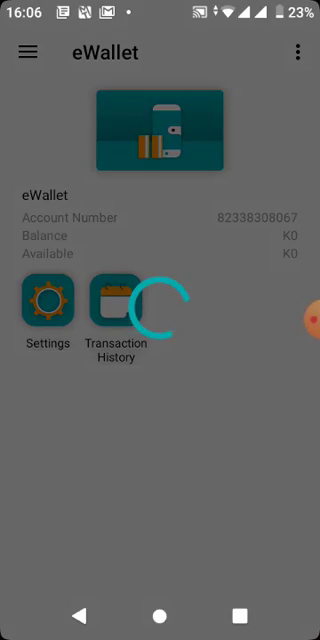
pyautogui.click(117, 310)
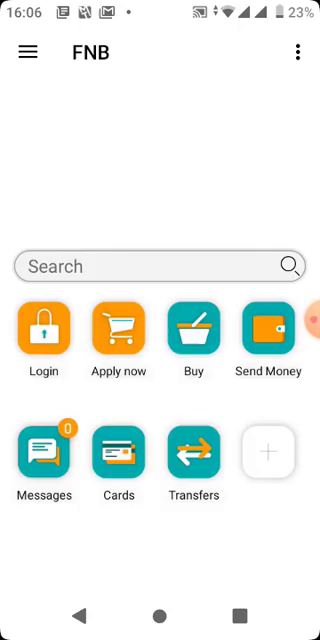
# Step: Choose Login on the home screen and sign in with the banking password
pyautogui.click(43, 325)
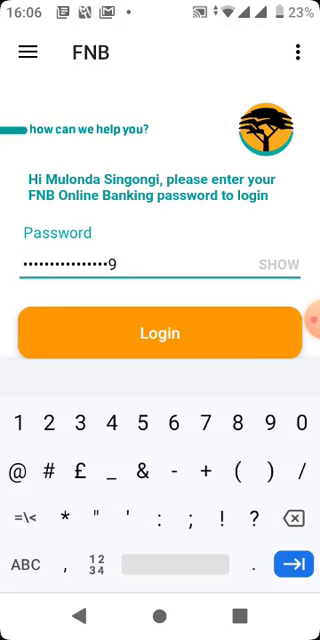
pyautogui.click(159, 332)
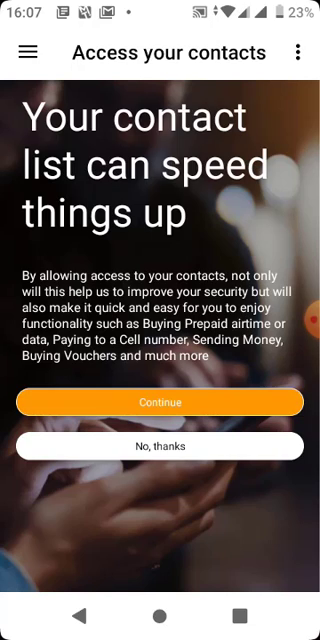
# Step: Dismiss the contacts-access request and scroll through the Daily Limits notice
pyautogui.click(160, 403)
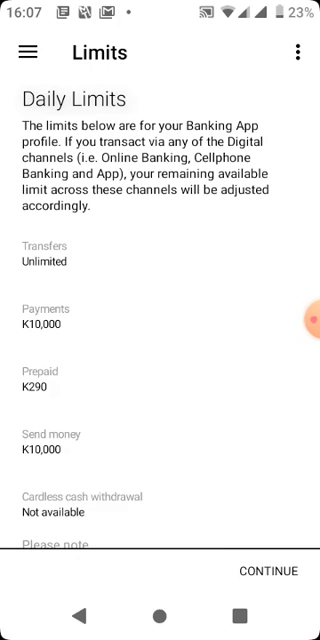
pyautogui.scroll(-3)
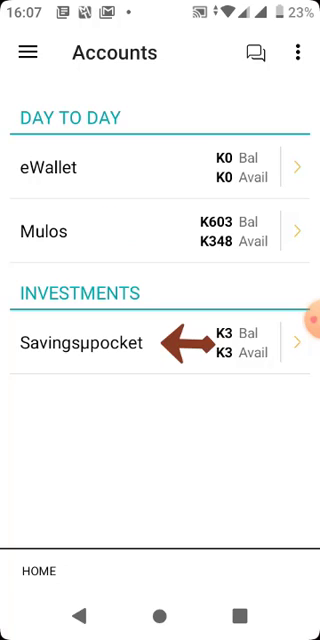
# Step: Go from the menu's Settings to 'My device + browsers' to list verified devices
pyautogui.click(27, 53)
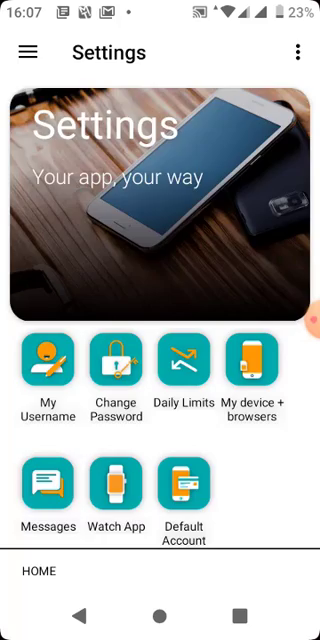
pyautogui.click(257, 370)
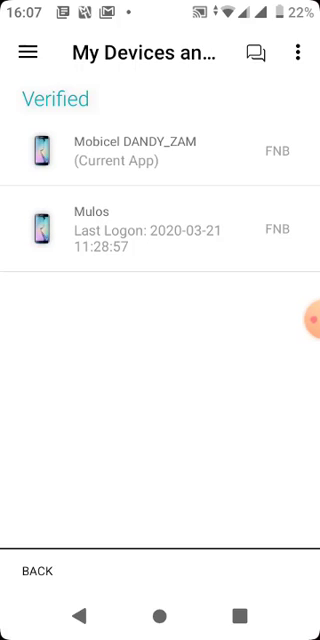
# Step: Delink and confirm removal of the Mulos phone, then select the Mobicel DANDY_ZAM device
pyautogui.click(160, 148)
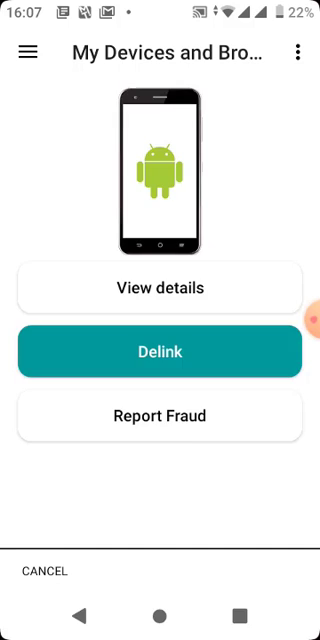
pyautogui.click(159, 351)
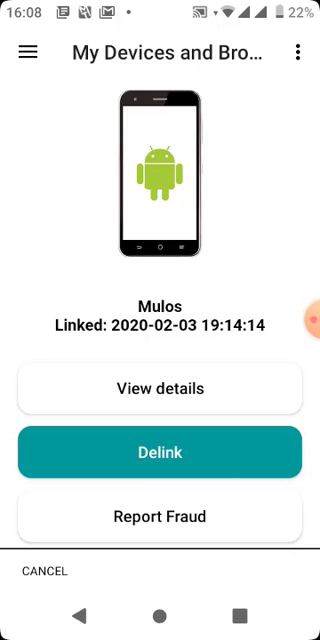
pyautogui.click(160, 452)
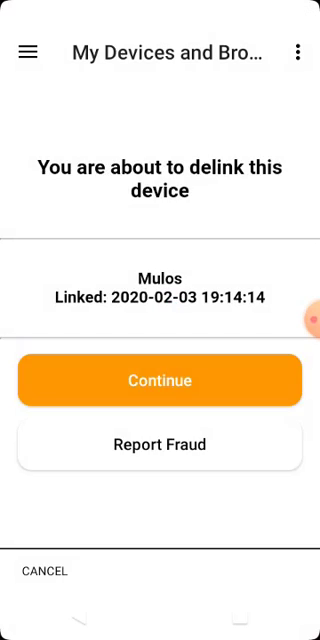
pyautogui.click(160, 380)
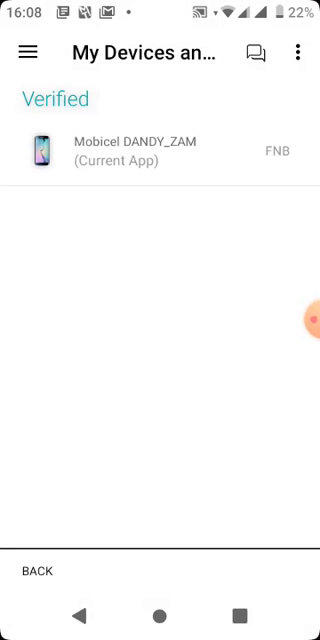
pyautogui.click(160, 150)
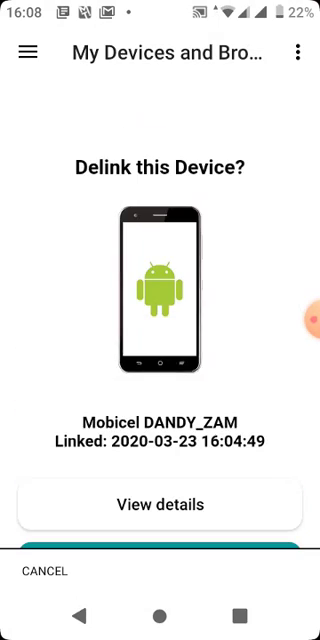